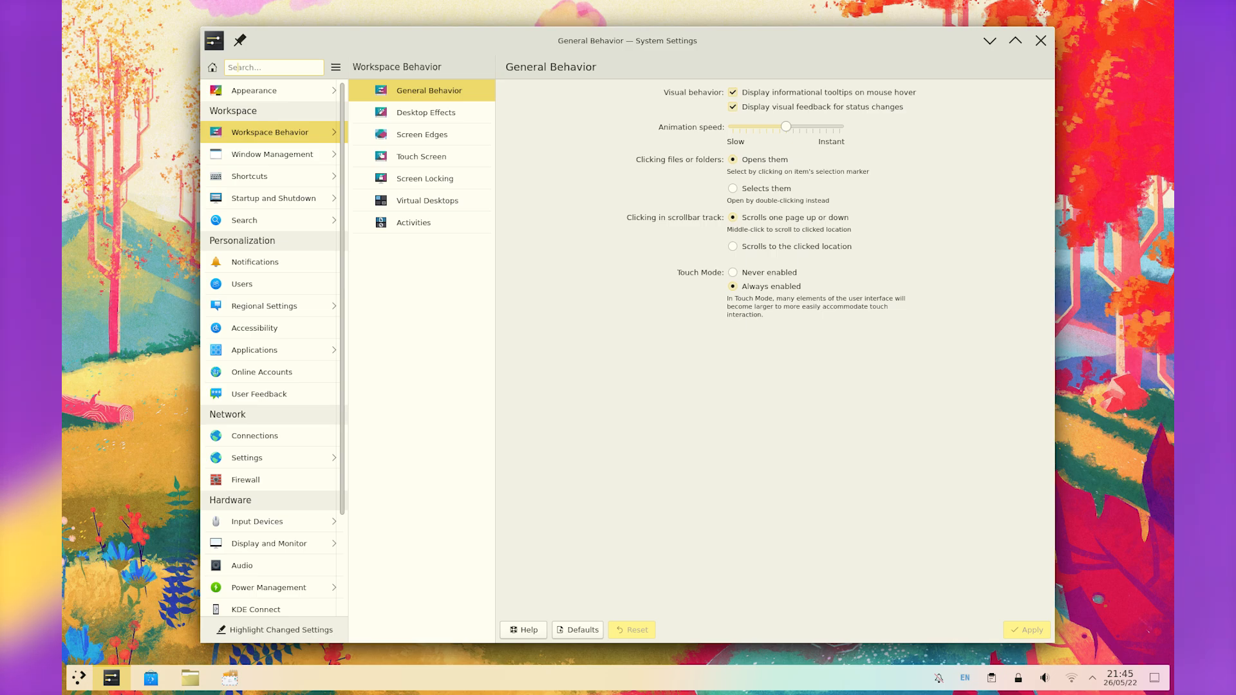
Set Touch Mode to 'Always enabled' in Workspace Behavior > General Behavior.
click(254, 90)
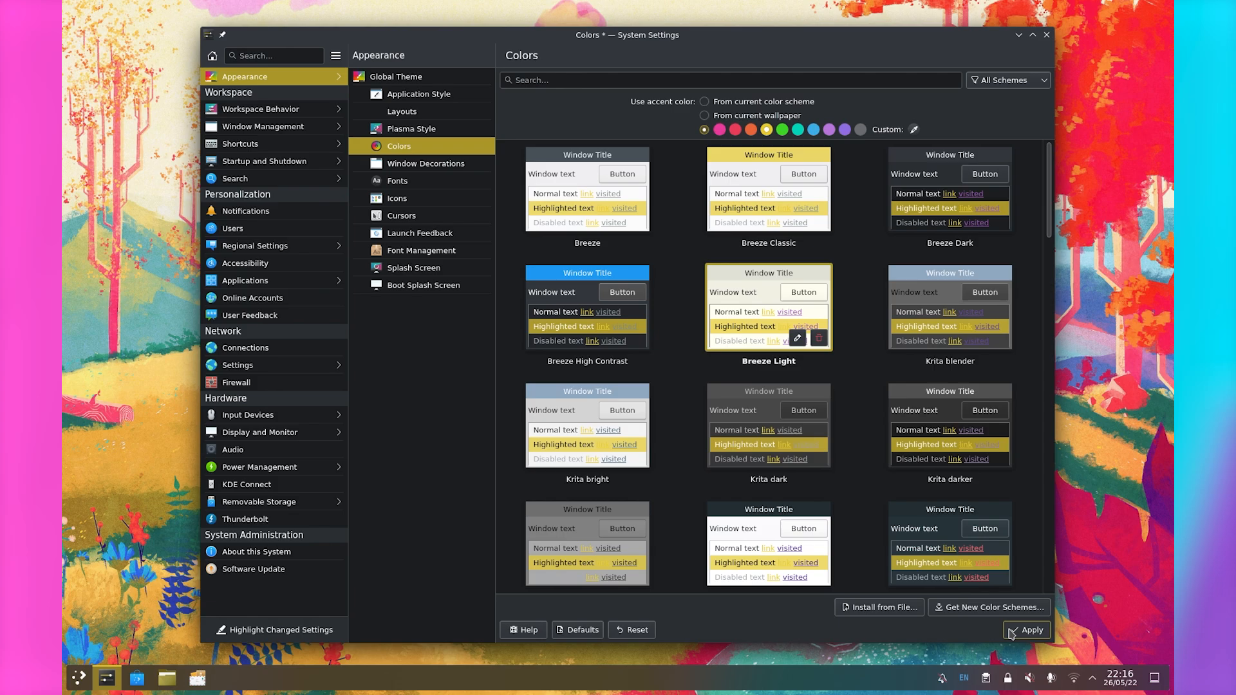